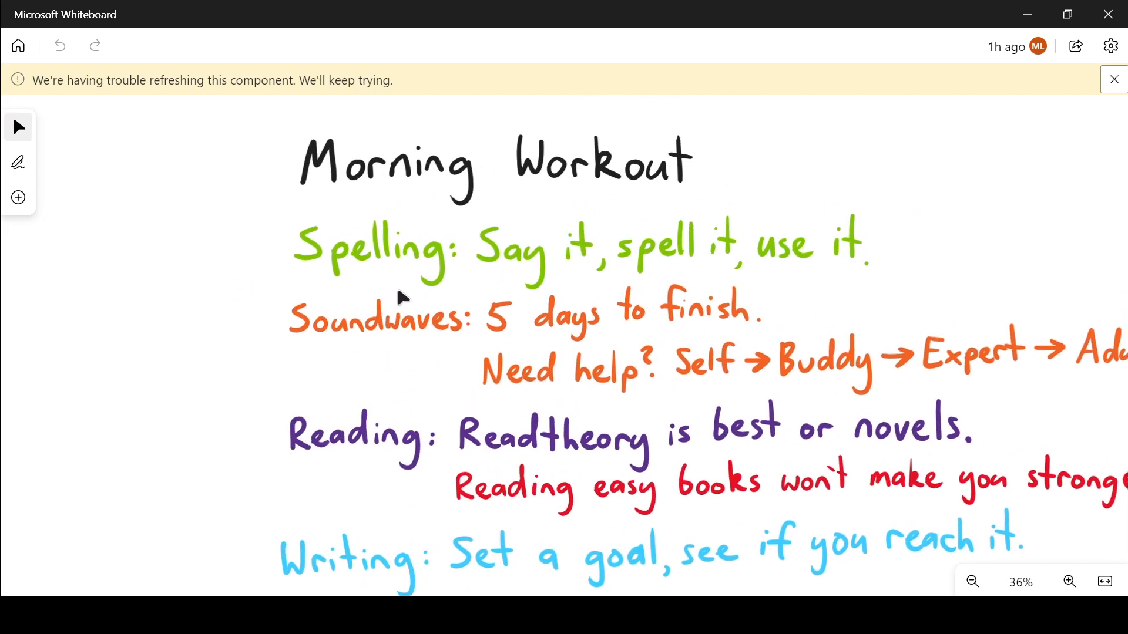
# Start handwriting 'S' on blank space left of the Morning Workout notes
pyautogui.click(510, 257)
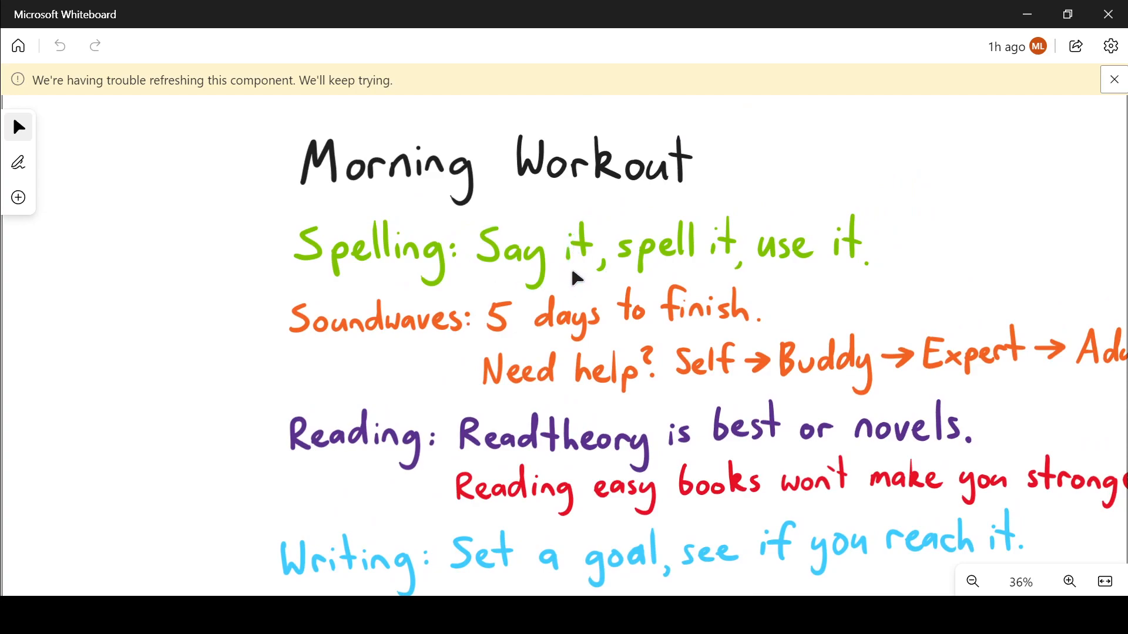
pyautogui.moveTo(715, 276)
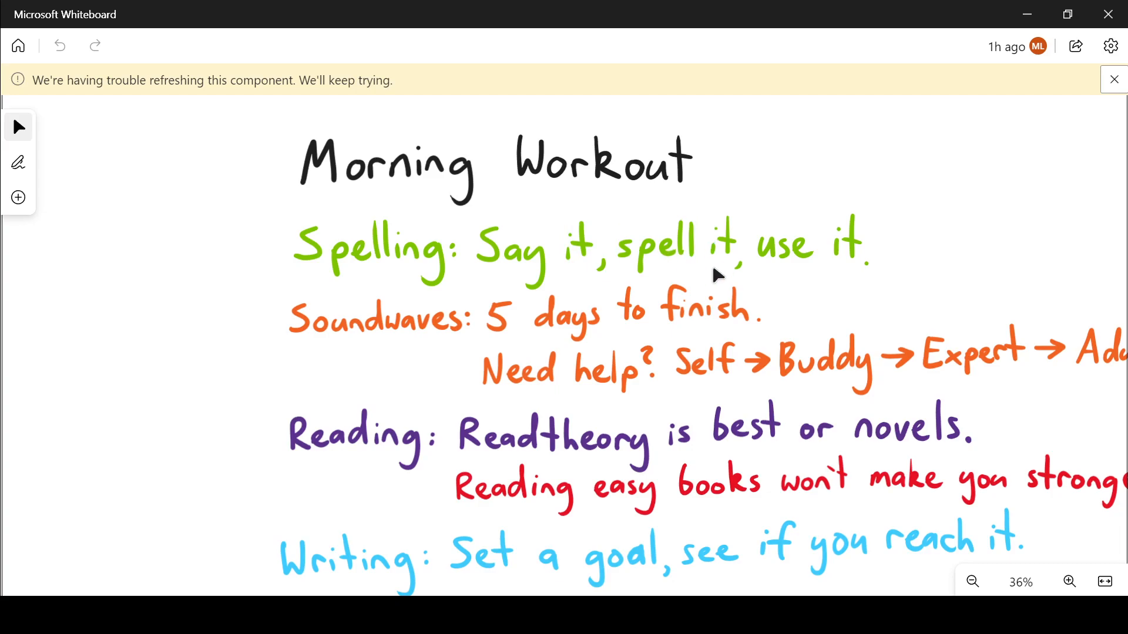
pyautogui.moveTo(769, 272)
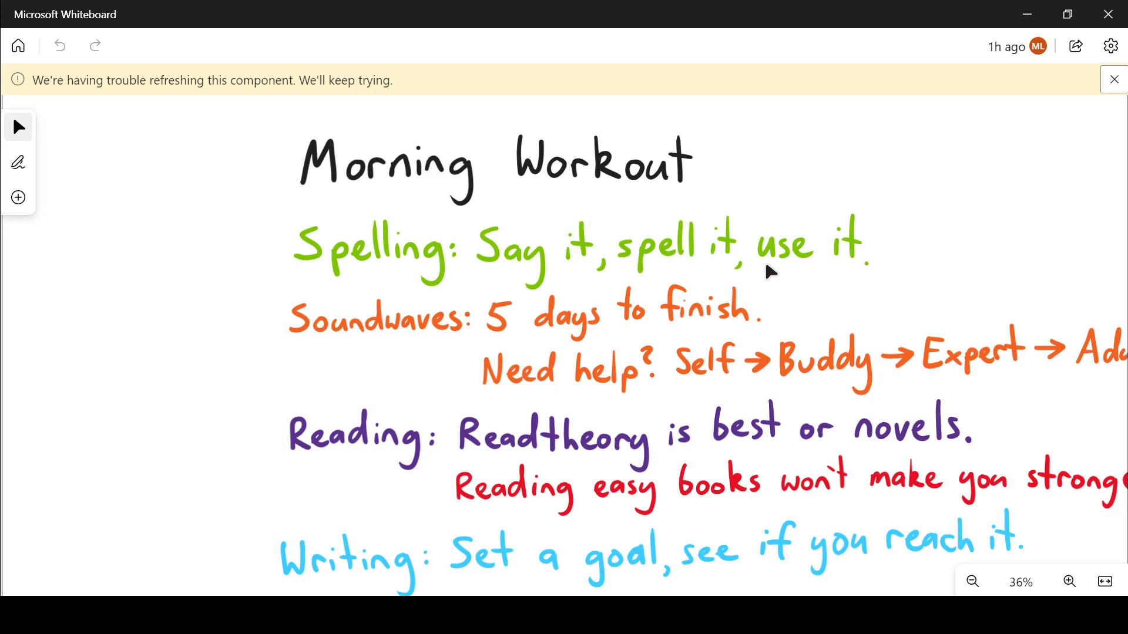
pyautogui.moveTo(890, 288)
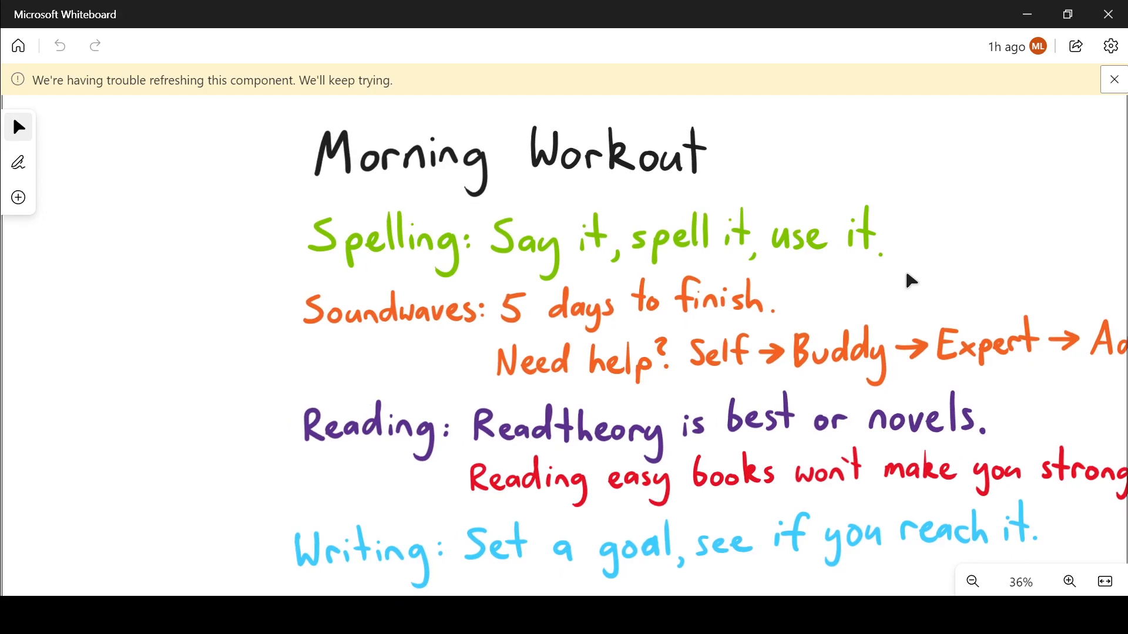
pyautogui.moveTo(196, 311)
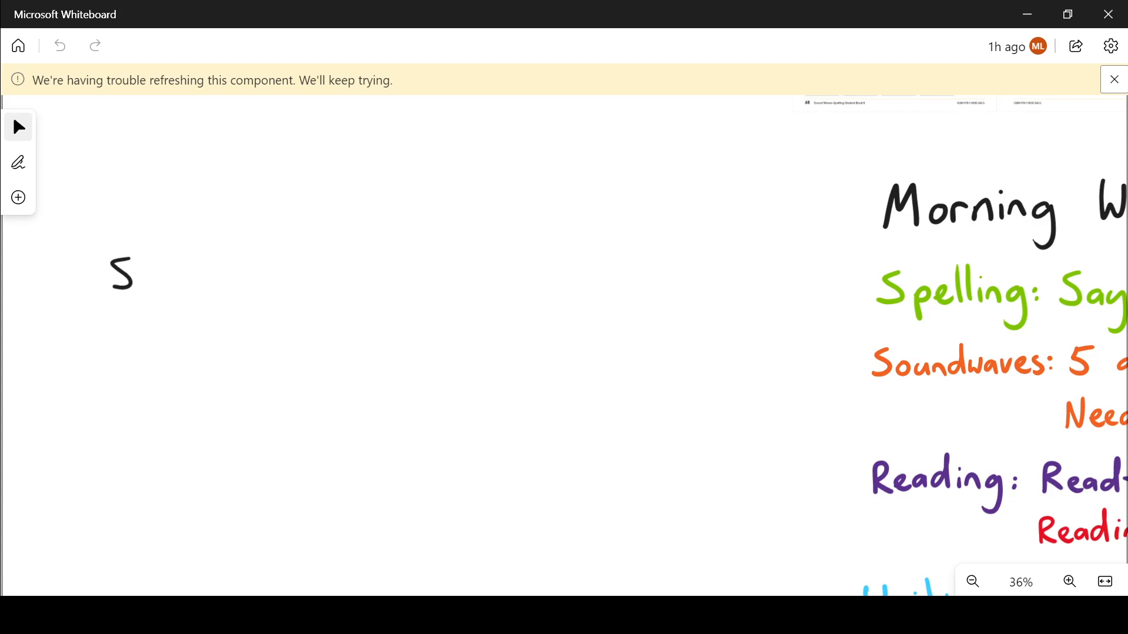
# Ink 'Some scientists become famous after making new discoveries.' and underline 'discoveries'
pyautogui.moveTo(144, 276); pyautogui.dragTo(201, 280)
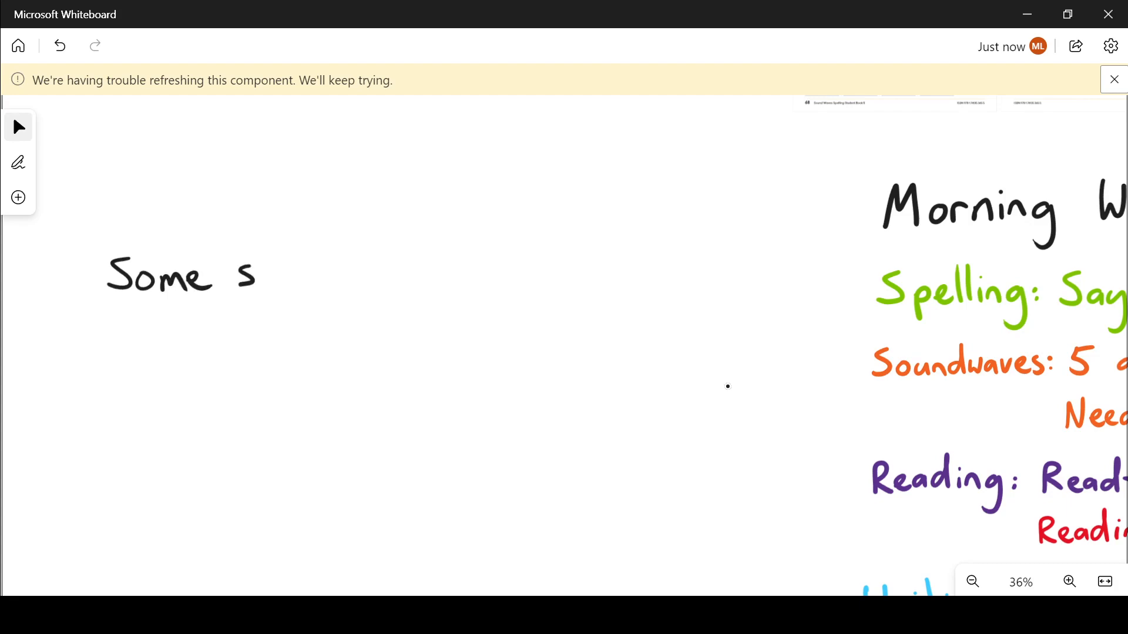
pyautogui.moveTo(259, 281); pyautogui.dragTo(353, 270)
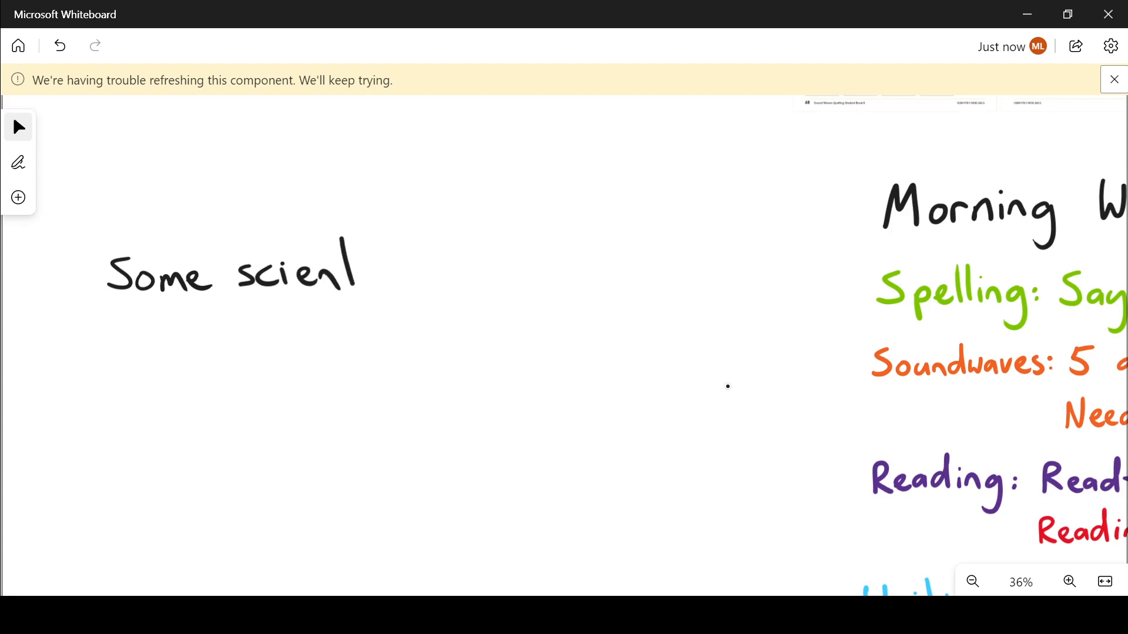
pyautogui.moveTo(353, 269); pyautogui.dragTo(414, 270)
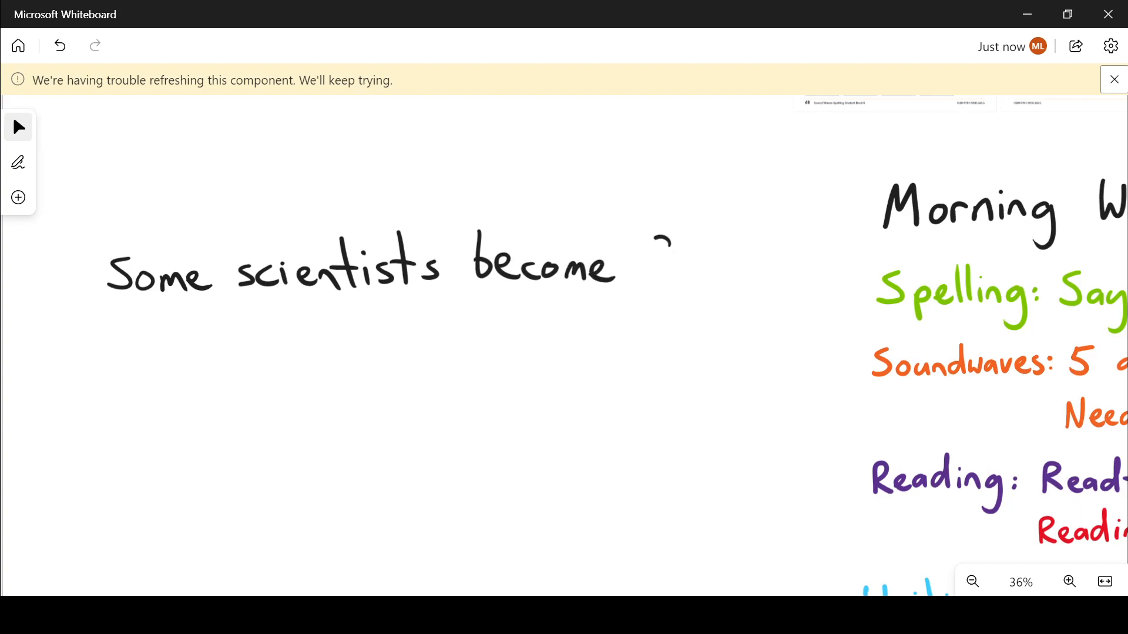
pyautogui.moveTo(640, 259); pyautogui.dragTo(727, 277)
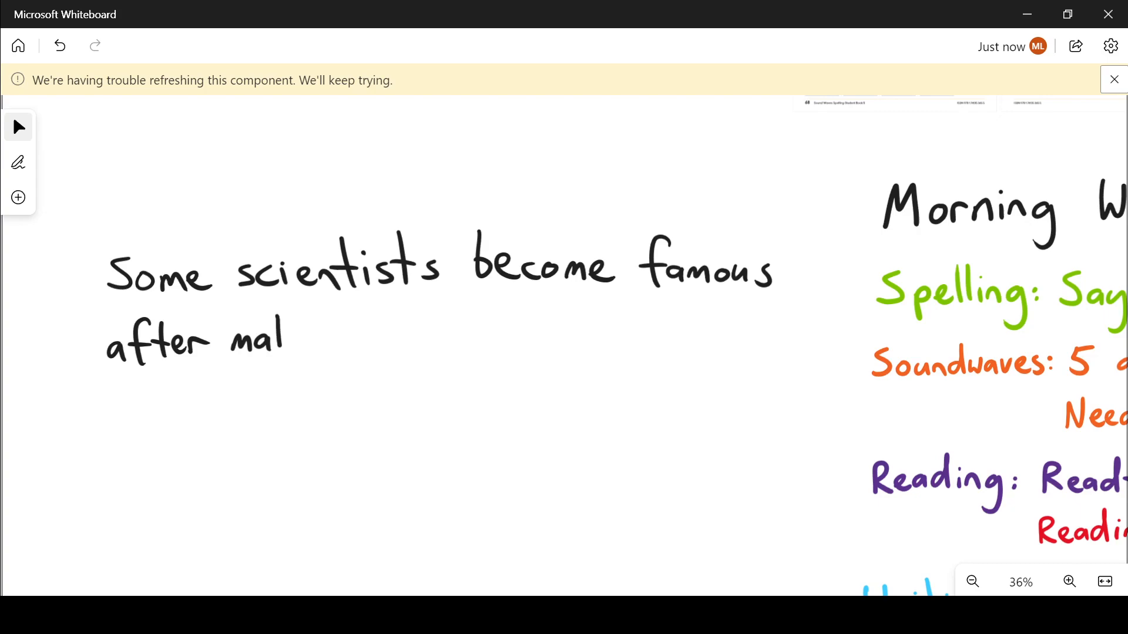
pyautogui.moveTo(295, 339); pyautogui.dragTo(349, 342)
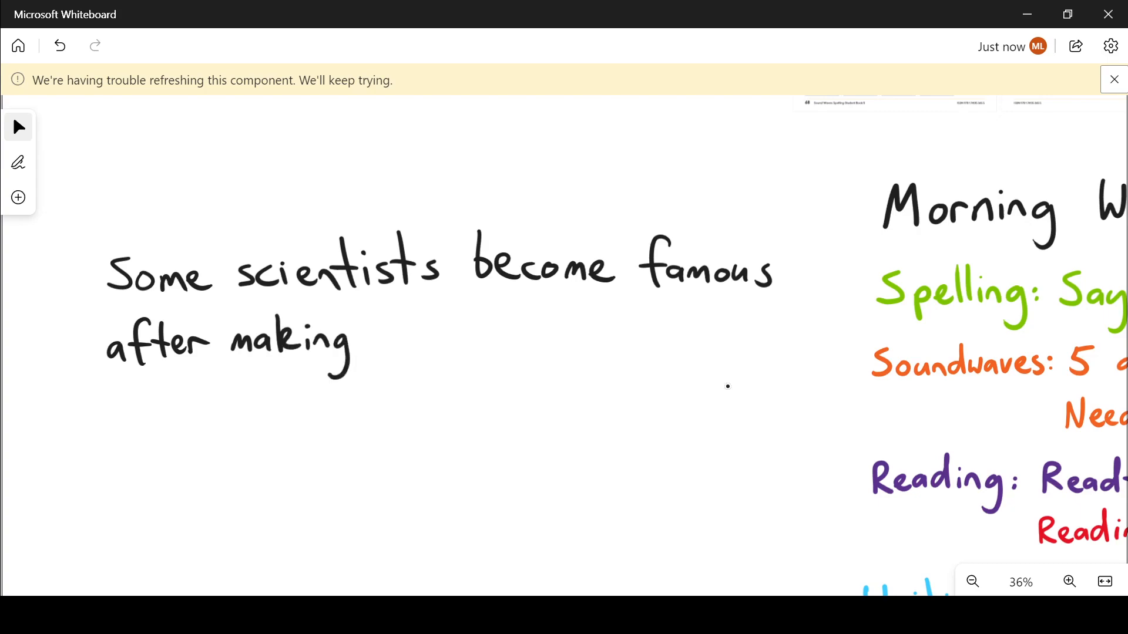
pyautogui.moveTo(388, 339); pyautogui.dragTo(449, 339)
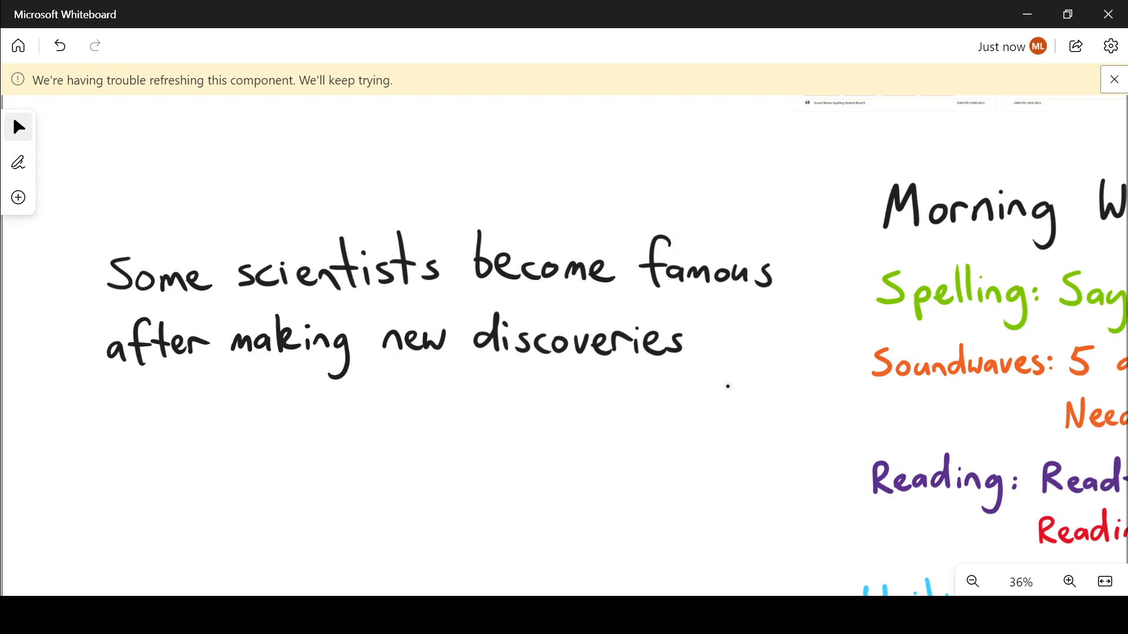
pyautogui.click(685, 353)
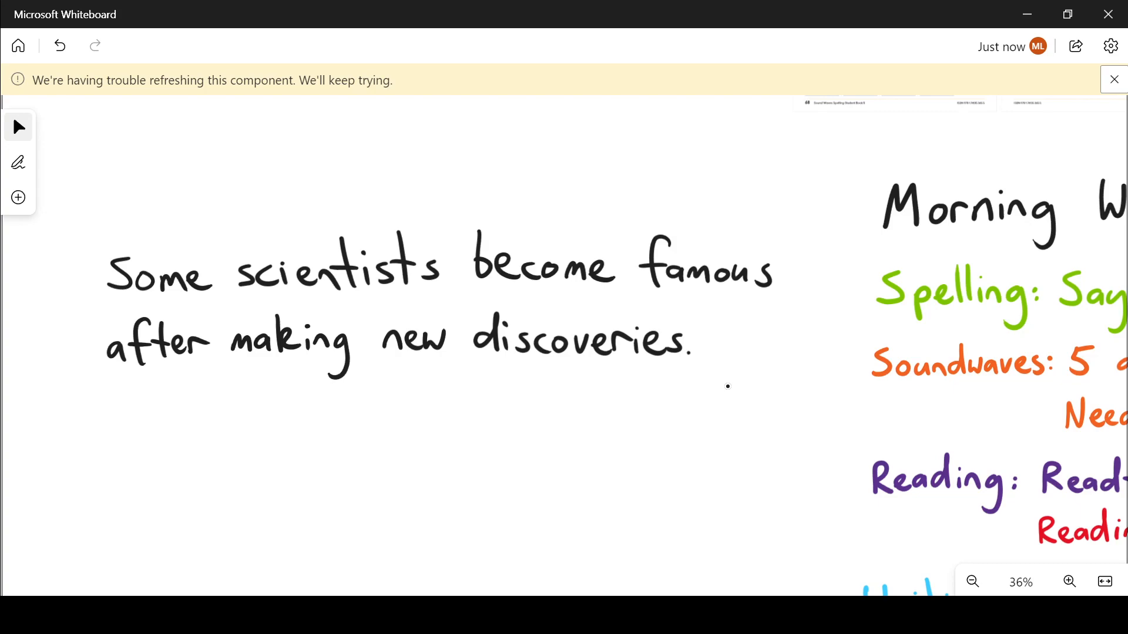
pyautogui.moveTo(472, 372); pyautogui.dragTo(702, 372)
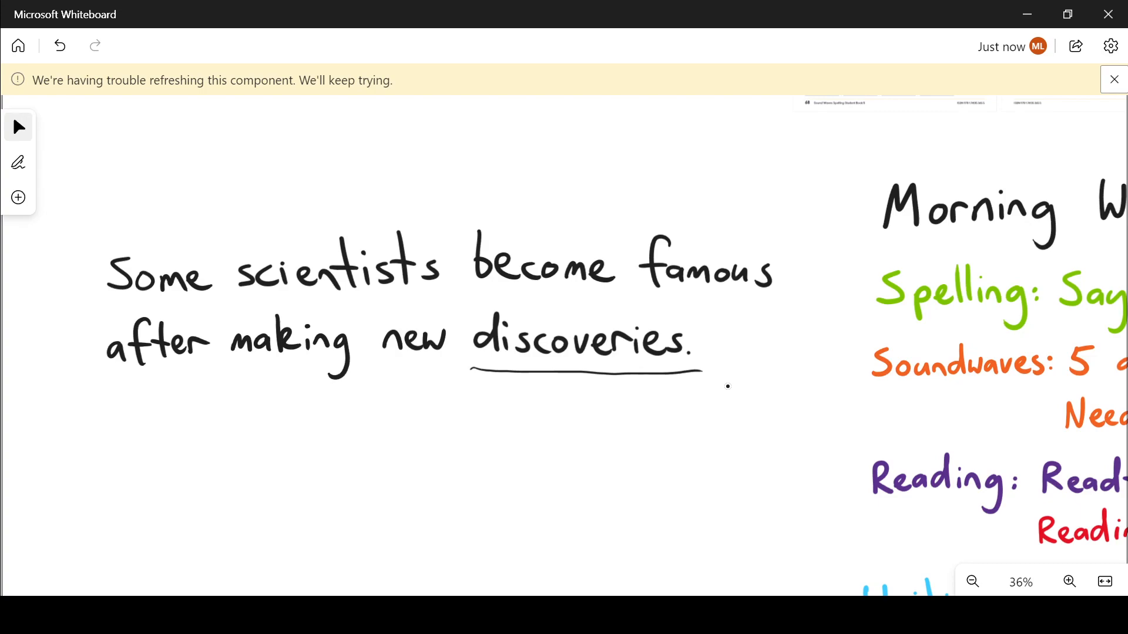
pyautogui.moveTo(501, 341)
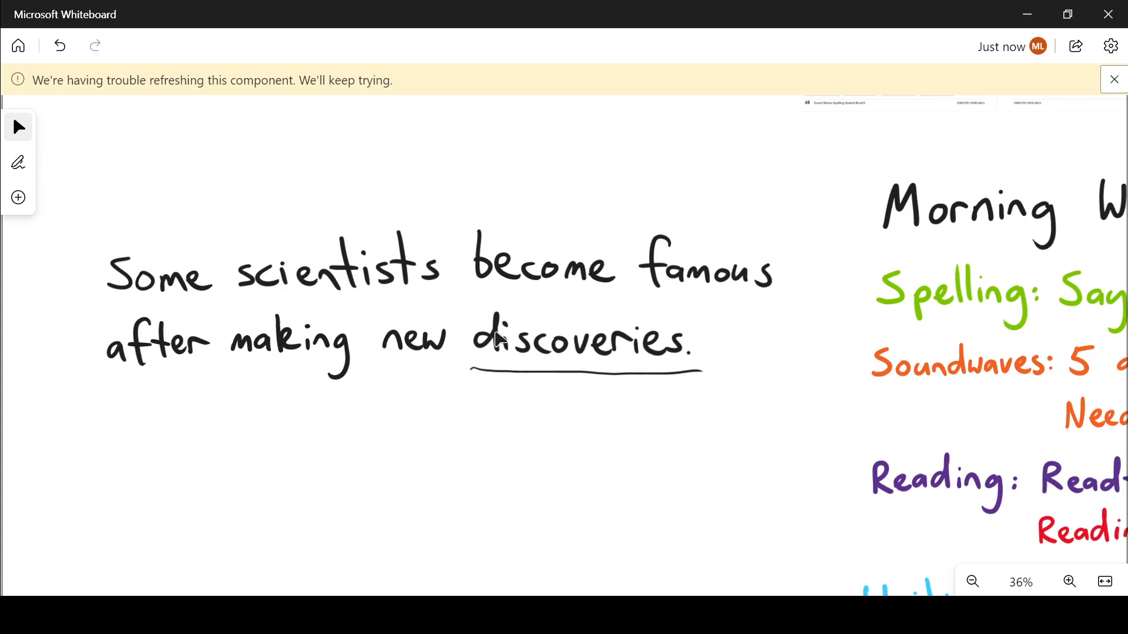
pyautogui.moveTo(469, 422)
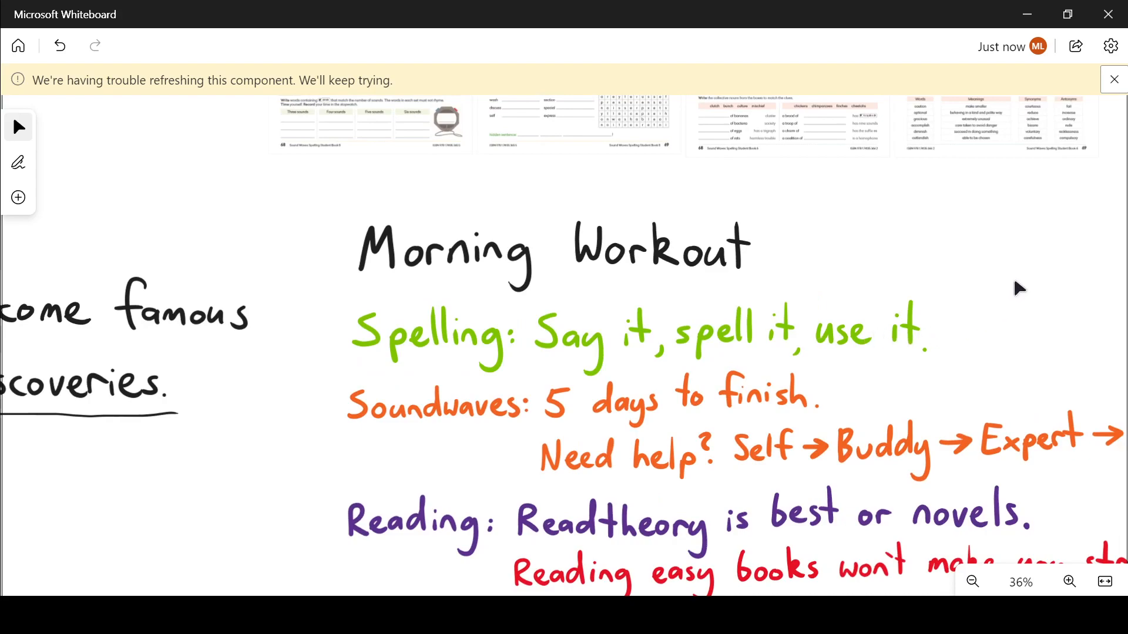
pyautogui.moveTo(487, 362)
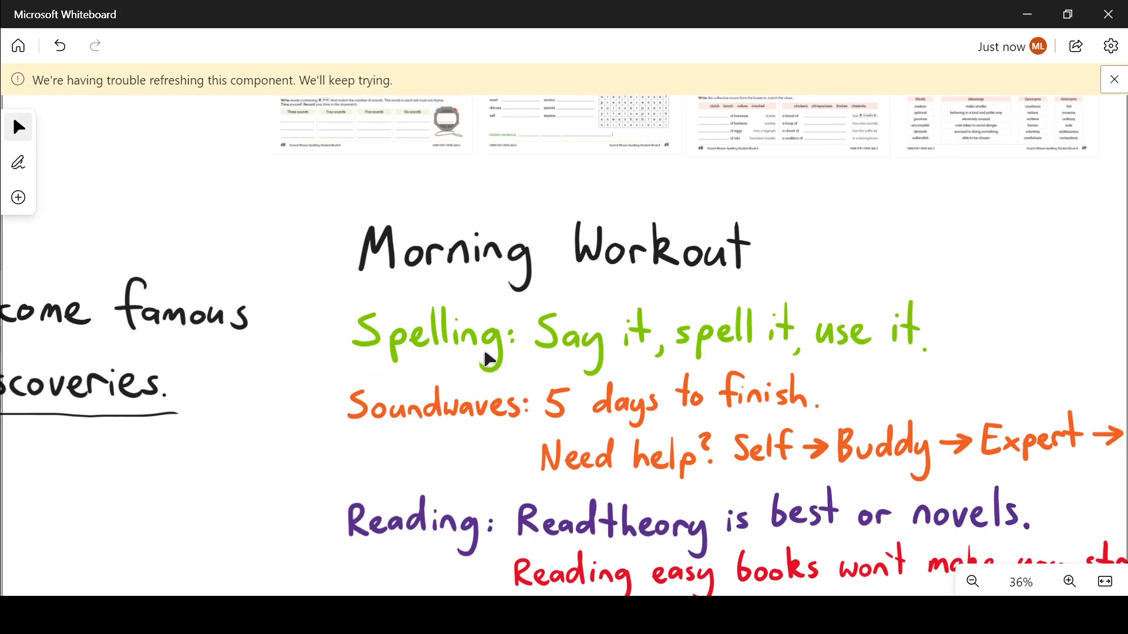
pyautogui.moveTo(198, 461)
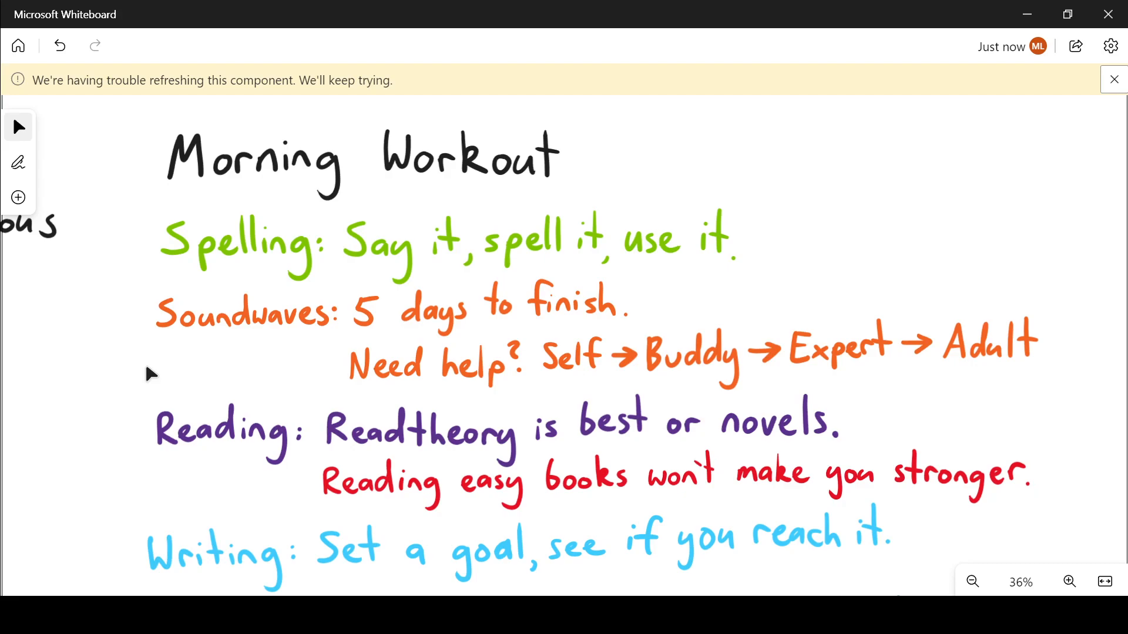
pyautogui.moveTo(572, 410)
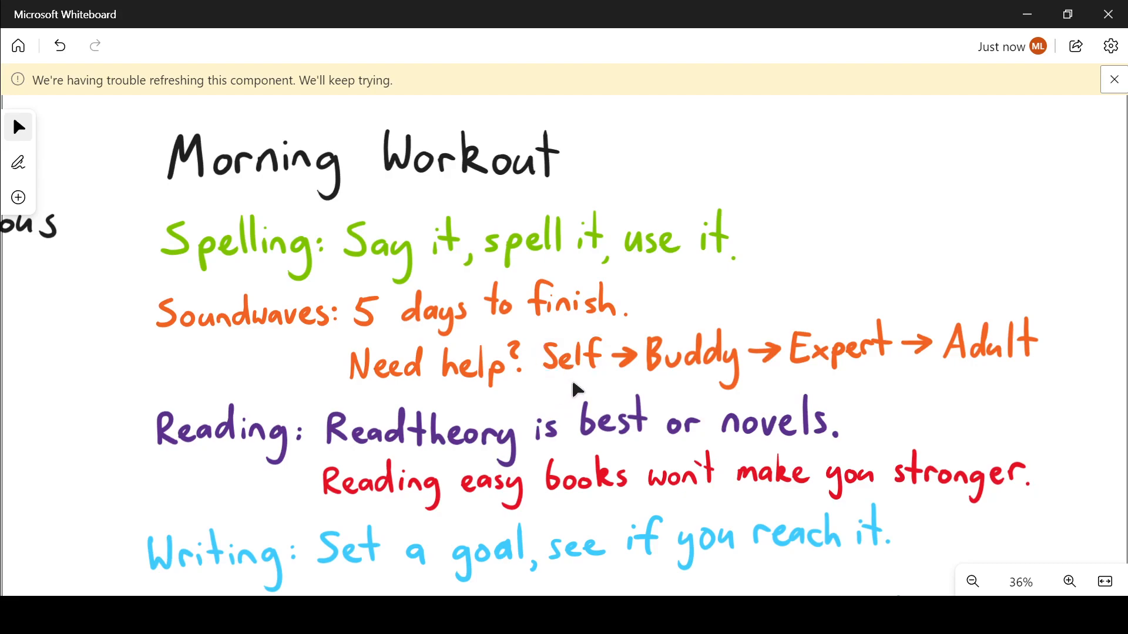
pyautogui.moveTo(687, 387)
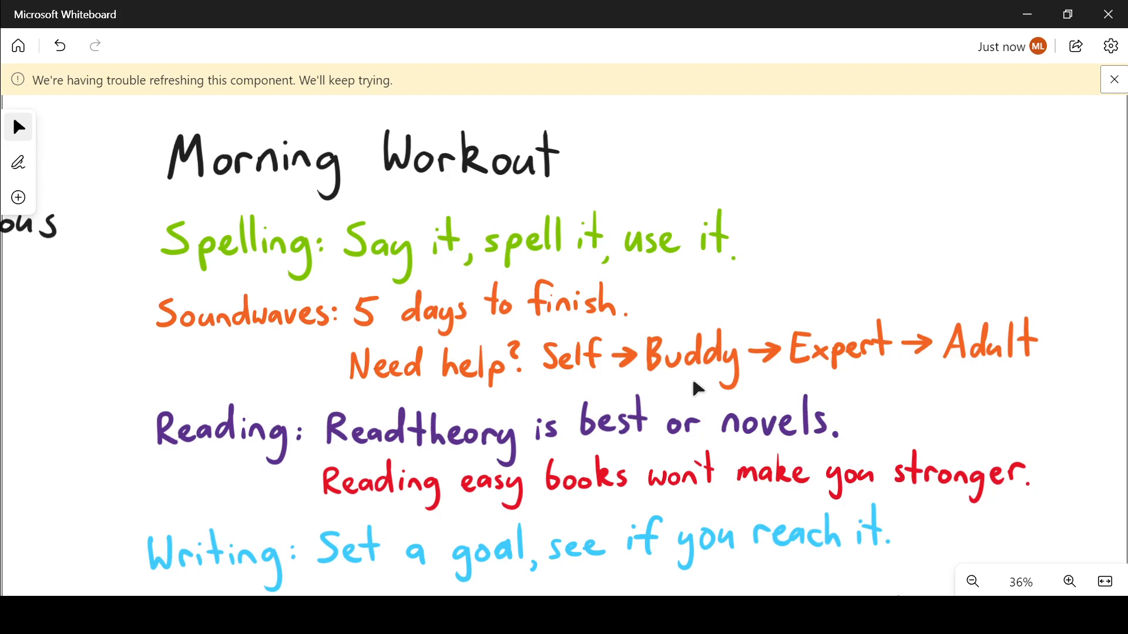
pyautogui.moveTo(853, 384)
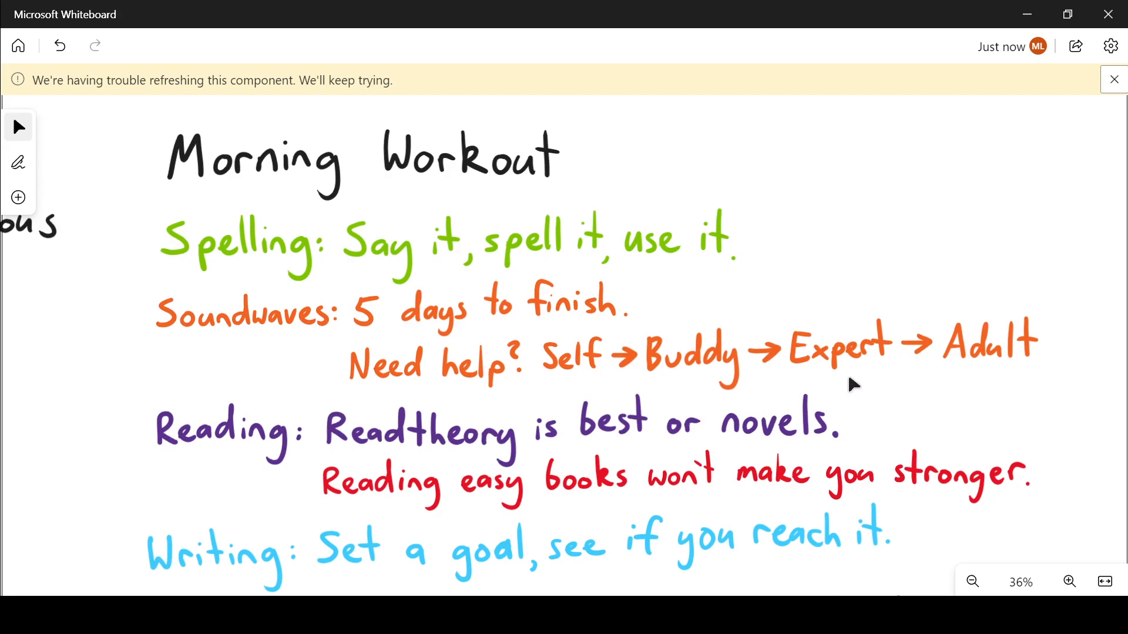
pyautogui.moveTo(862, 384)
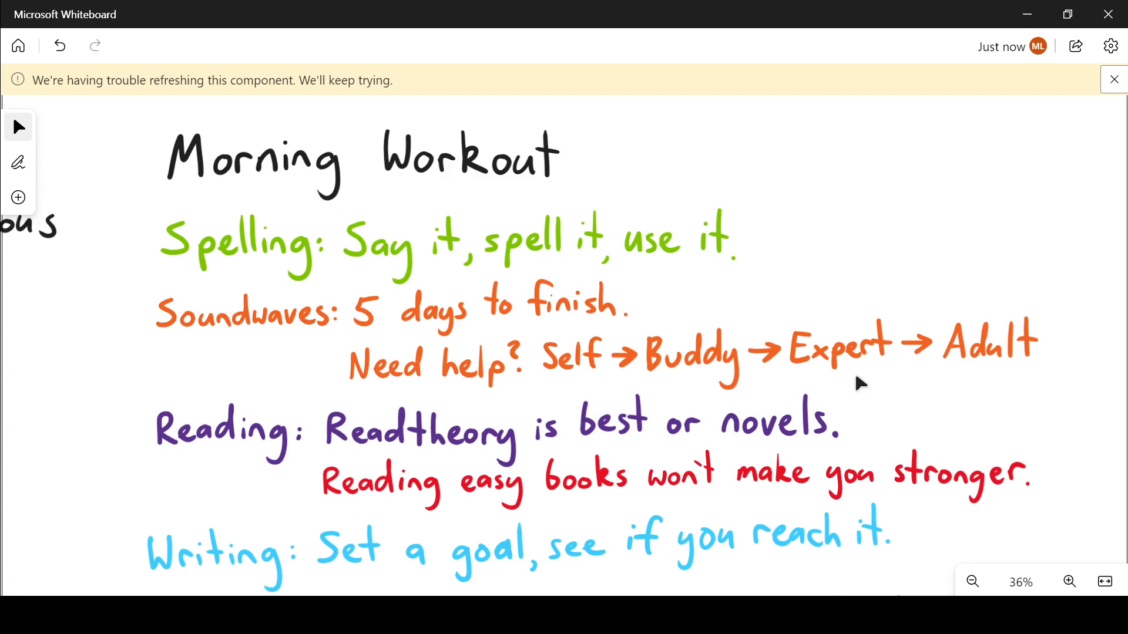
pyautogui.click(840, 344)
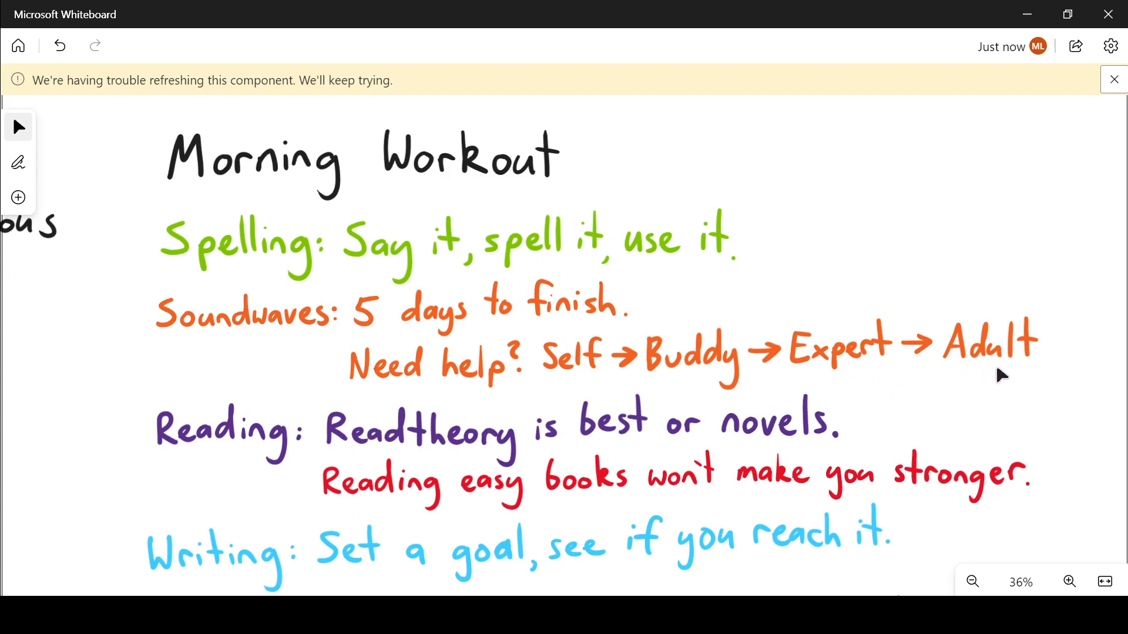
pyautogui.moveTo(1061, 381)
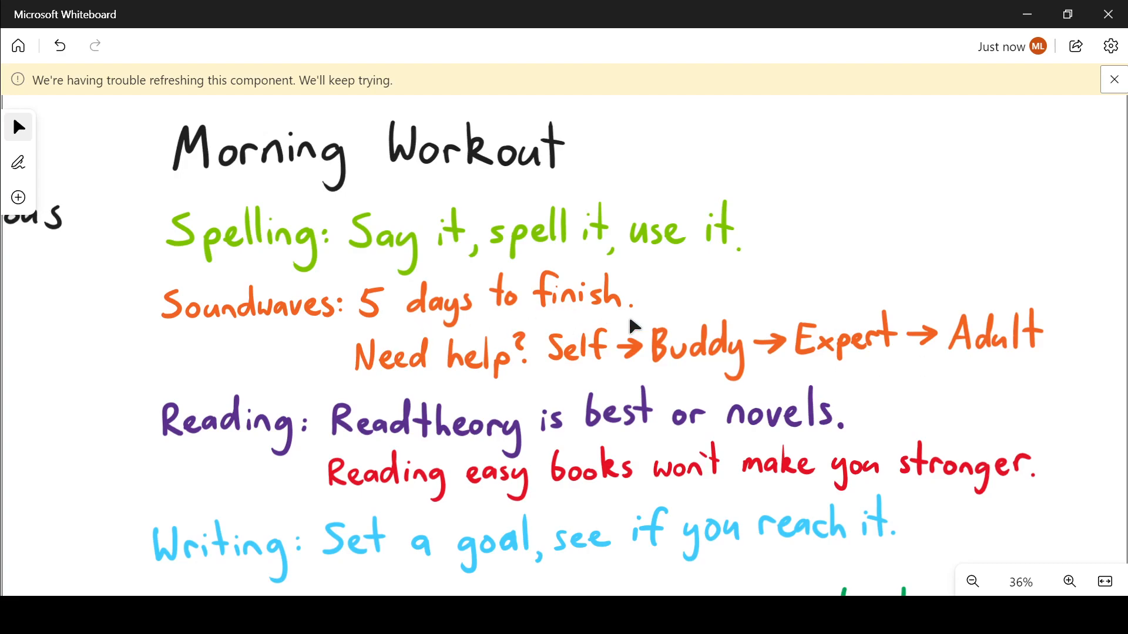
pyautogui.moveTo(138, 366)
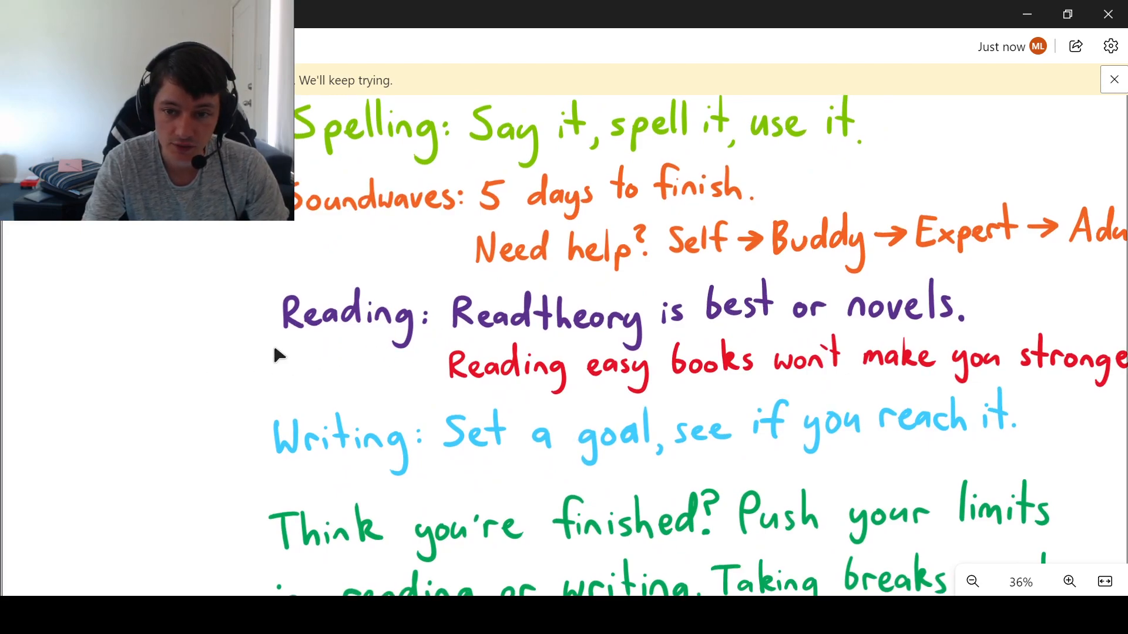
pyautogui.moveTo(551, 349)
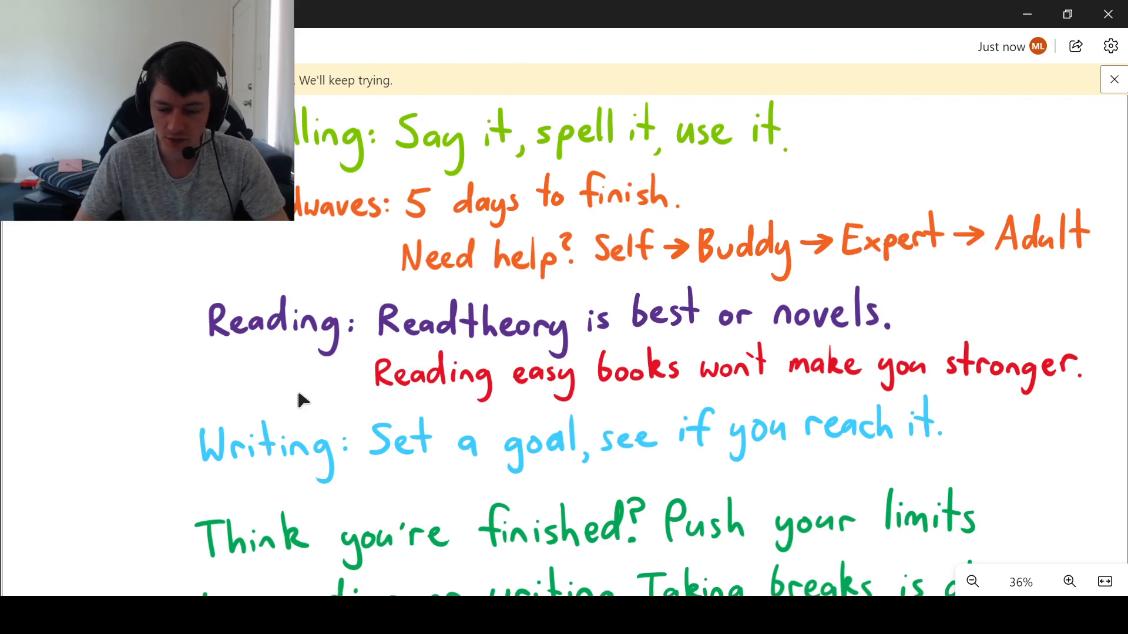
pyautogui.moveTo(662, 227)
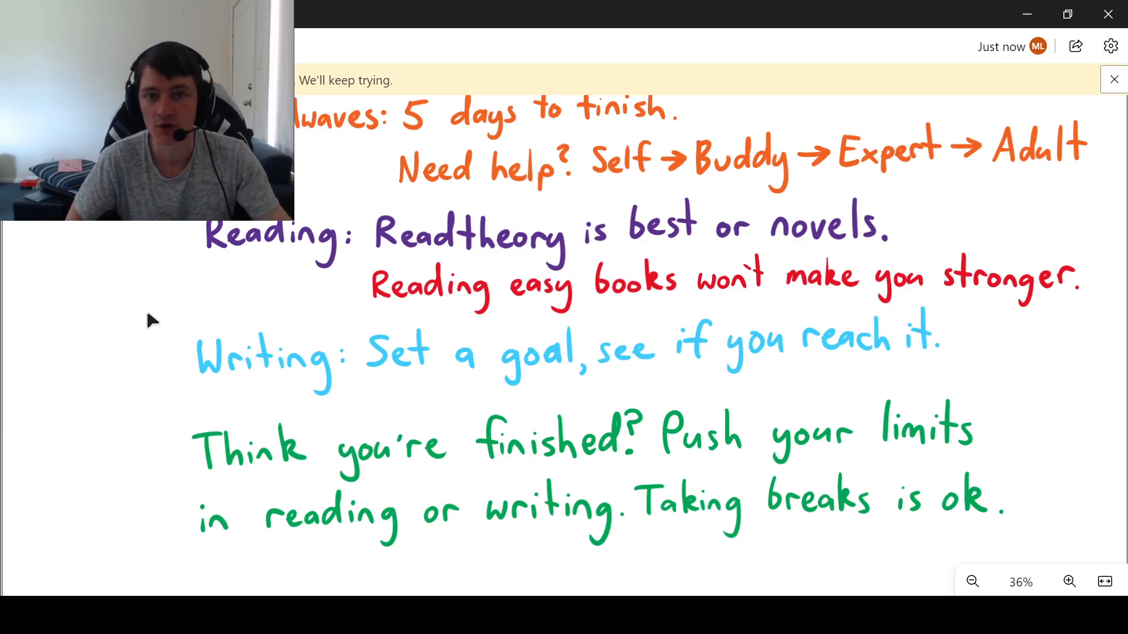
pyautogui.moveTo(151, 387)
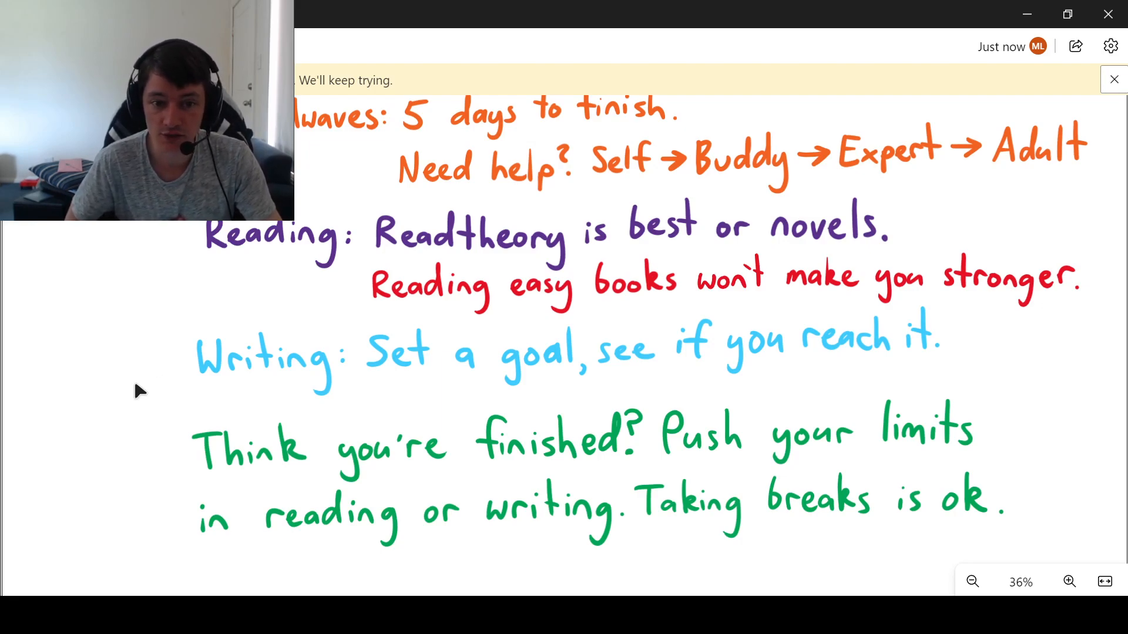
pyautogui.moveTo(159, 386)
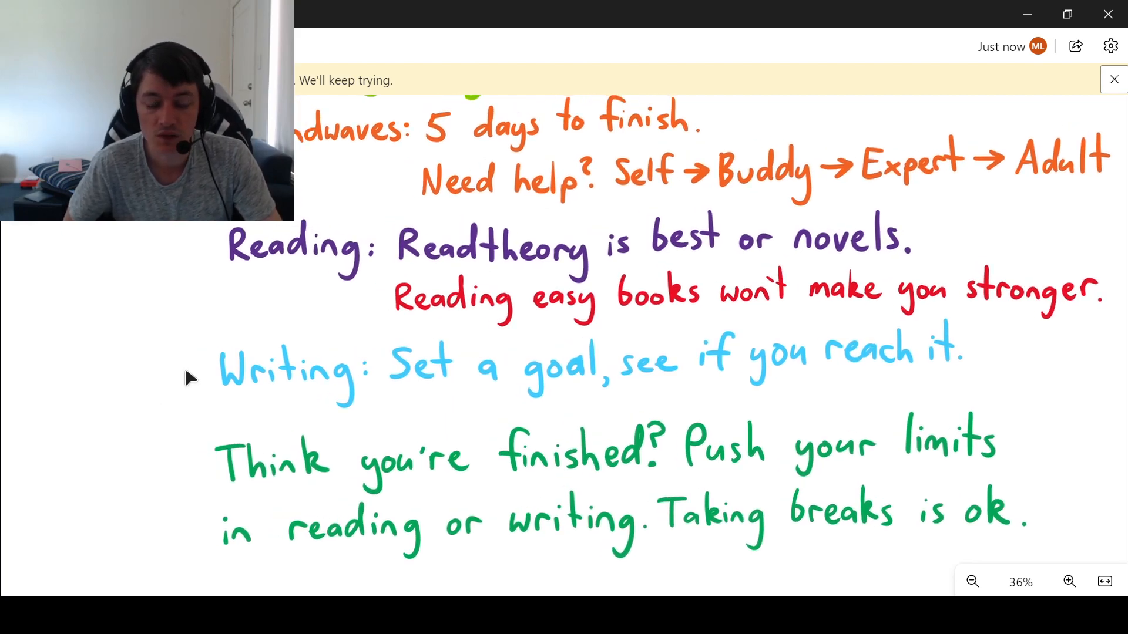
pyautogui.moveTo(616, 480)
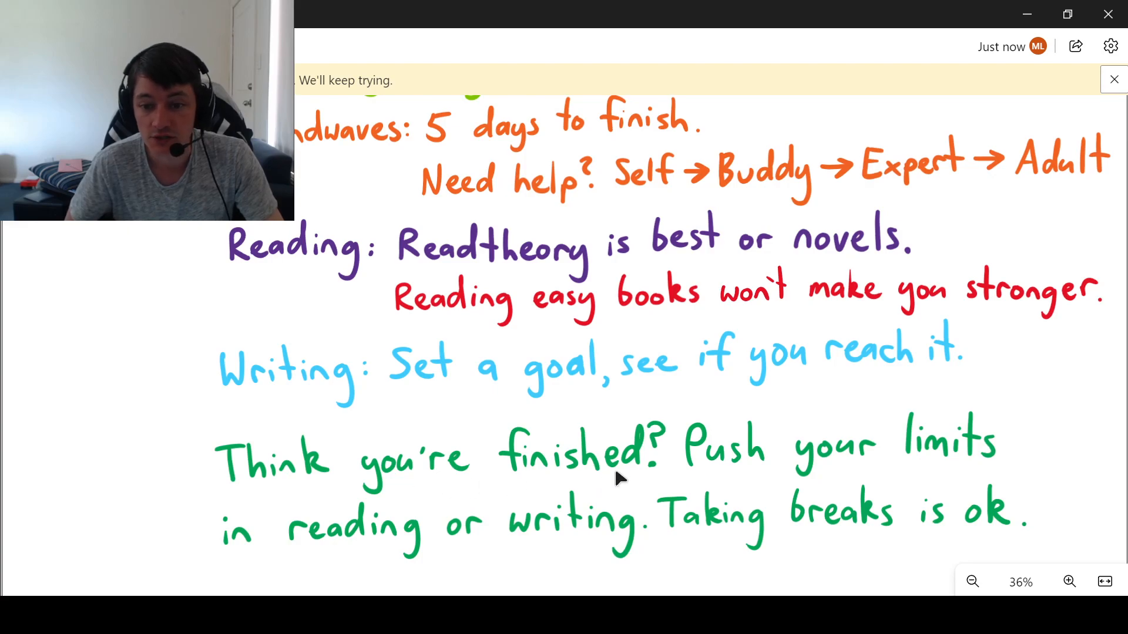
pyautogui.moveTo(147, 488)
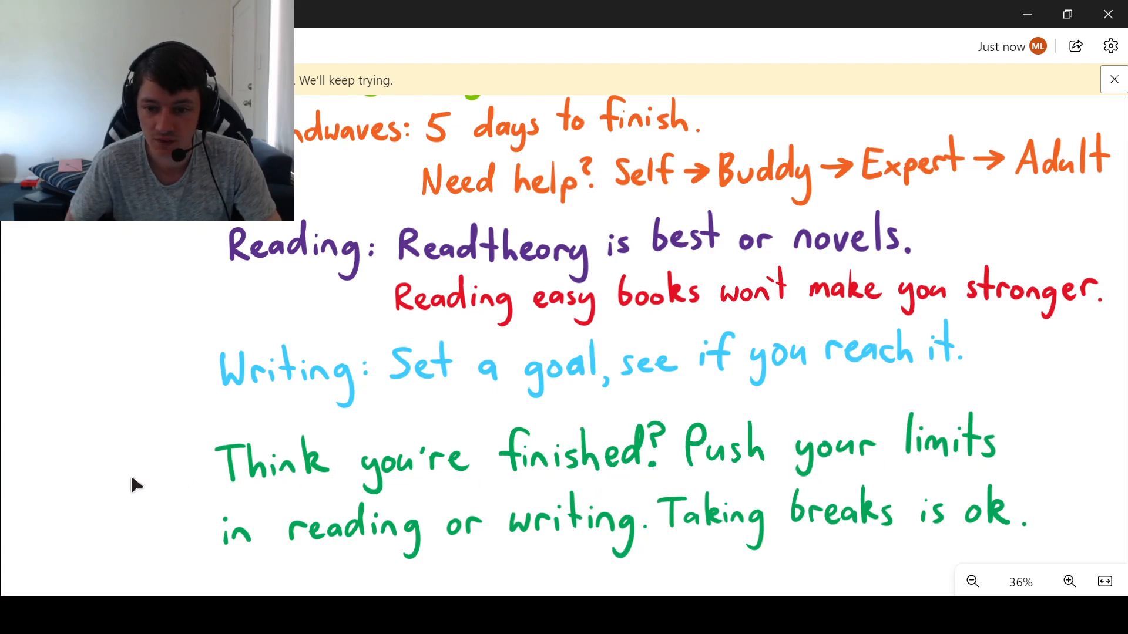
pyautogui.moveTo(157, 480)
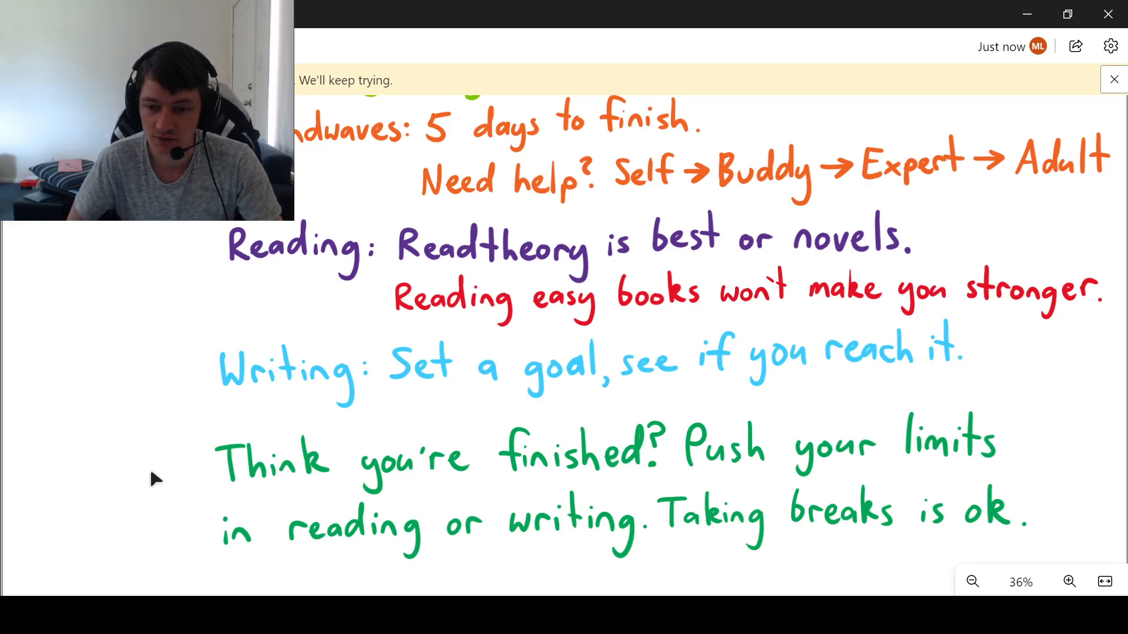
pyautogui.moveTo(140, 466)
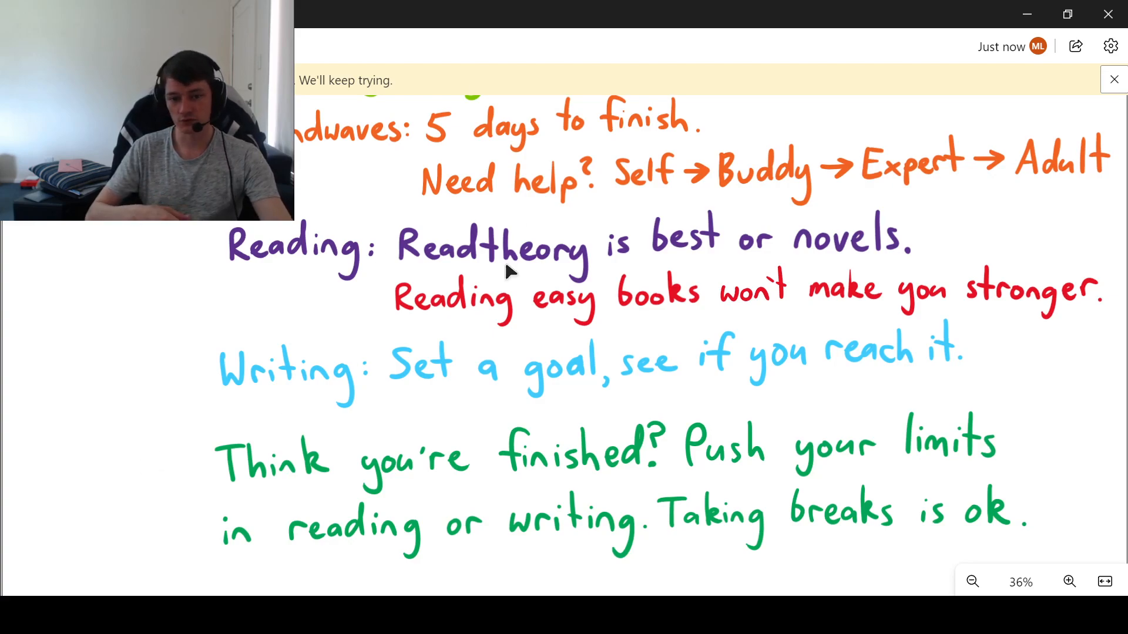
pyautogui.moveTo(170, 468)
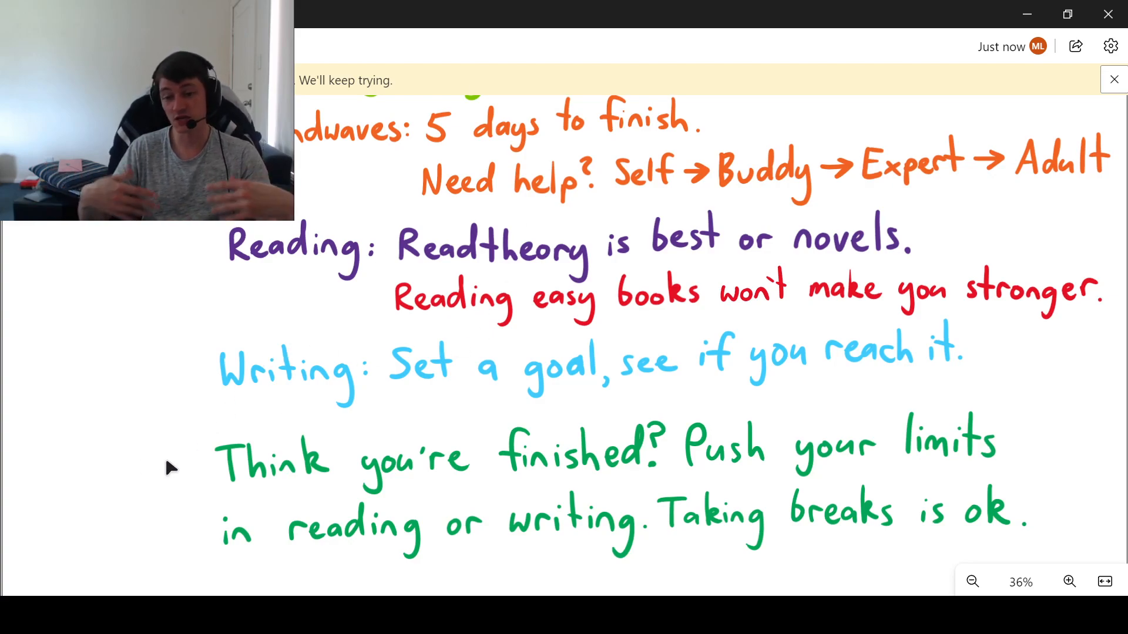